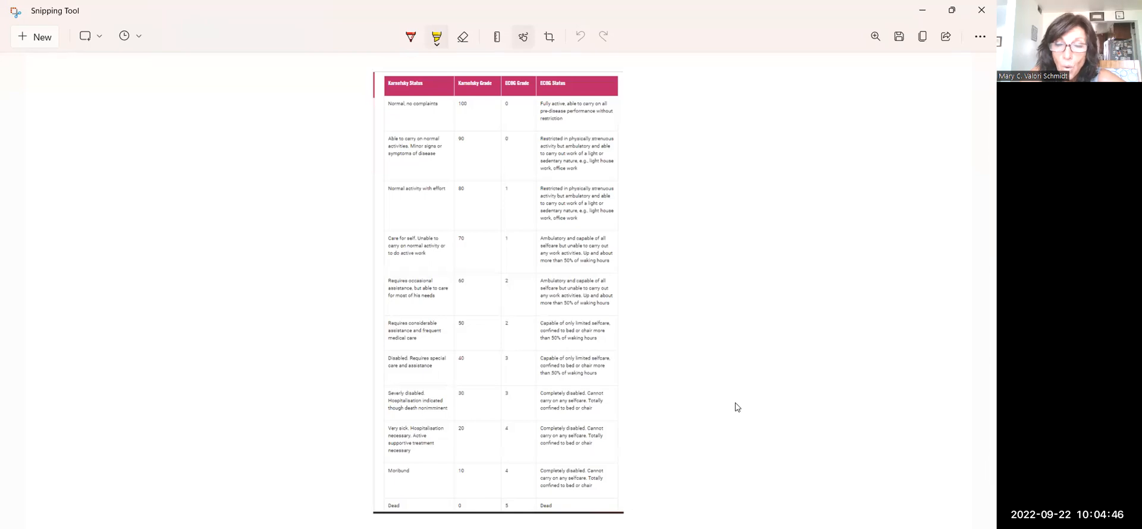
pyautogui.moveTo(416, 169)
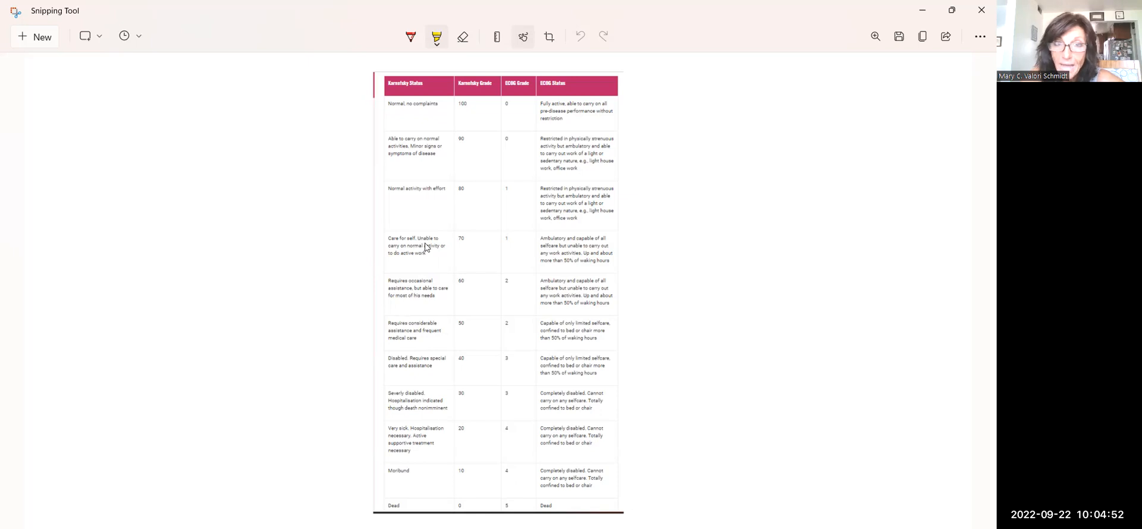
pyautogui.moveTo(629, 144)
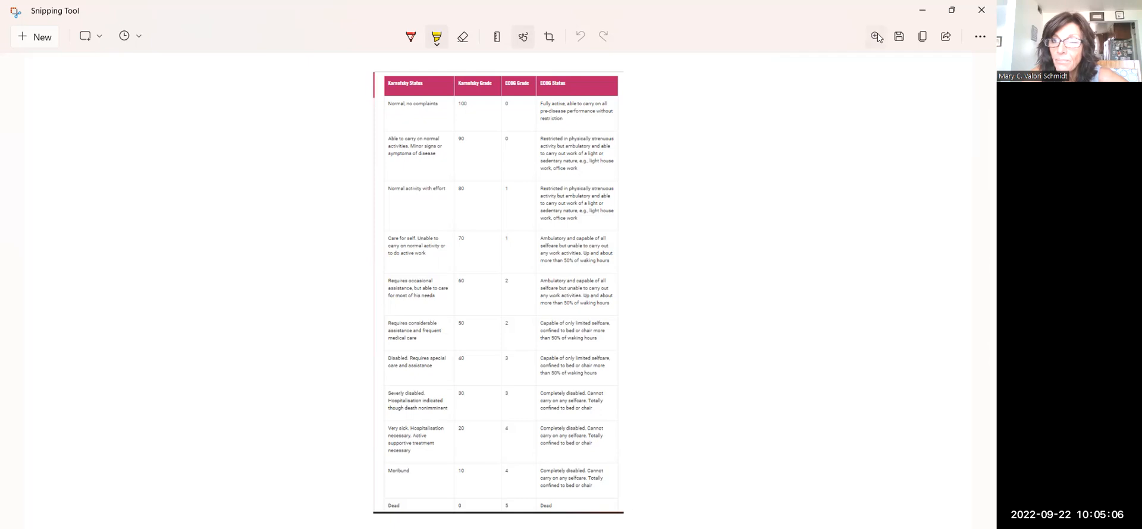
# Zoom in on the Karnofsky/ECOG table screenshot and nudge the Zoom slider higher
pyautogui.click(877, 36)
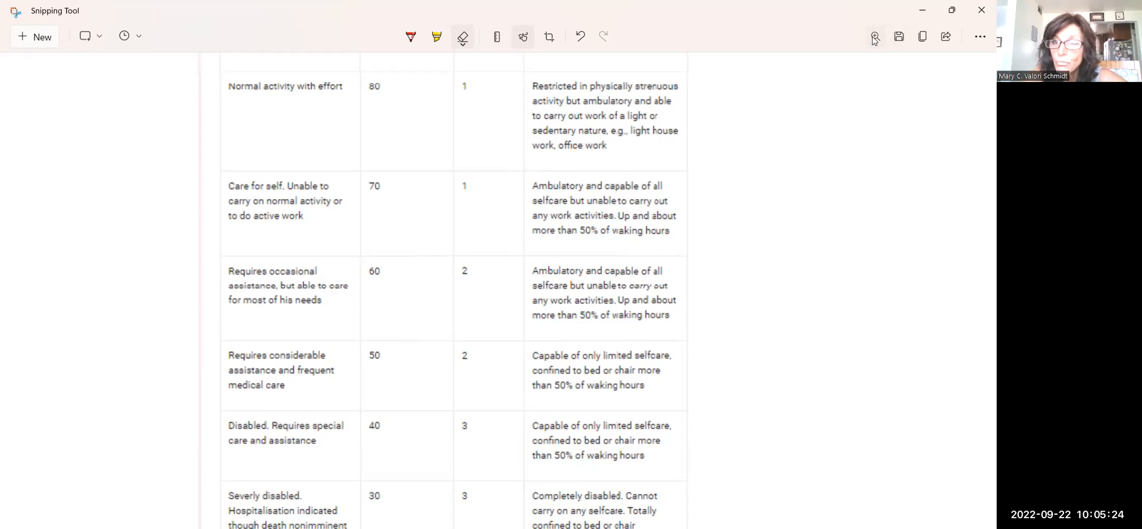
pyautogui.click(875, 36)
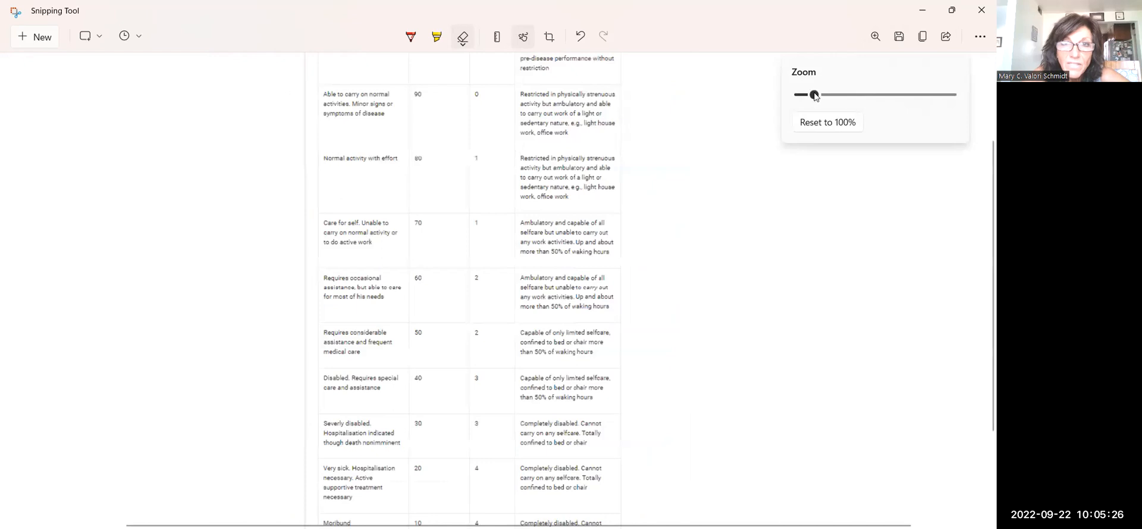
pyautogui.moveTo(803, 94); pyautogui.dragTo(814, 95)
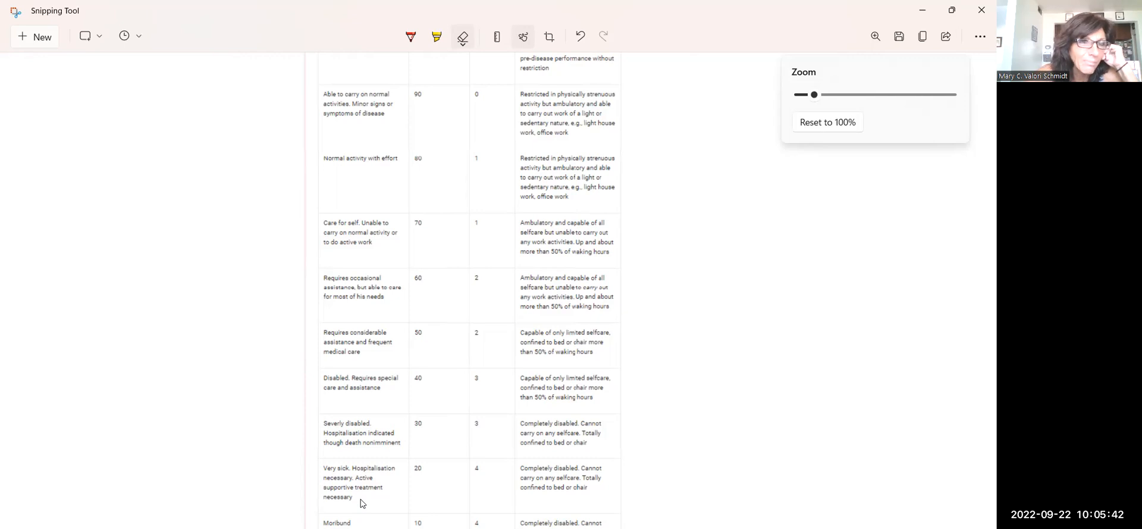
pyautogui.moveTo(725, 156)
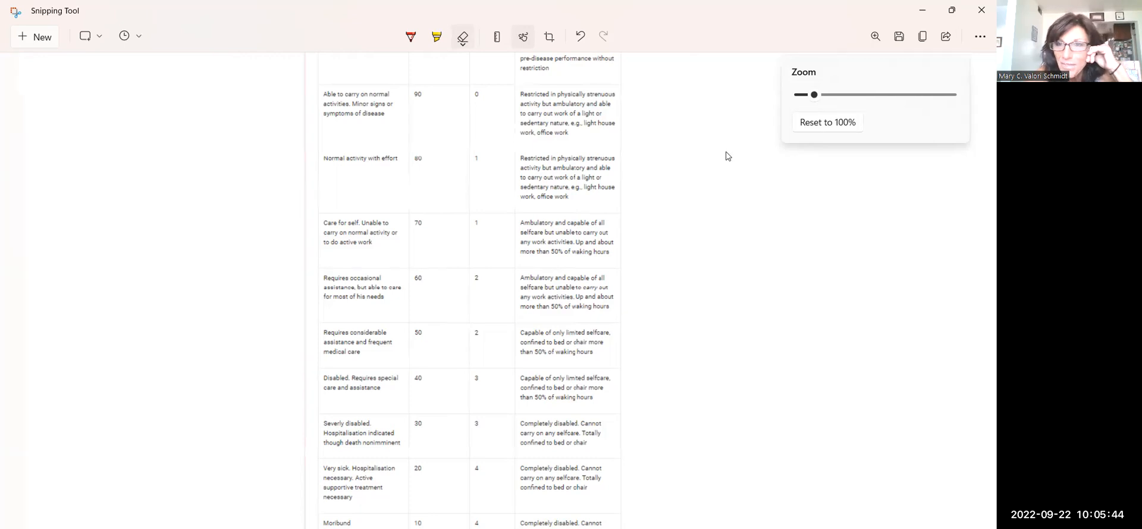
pyautogui.moveTo(806, 96)
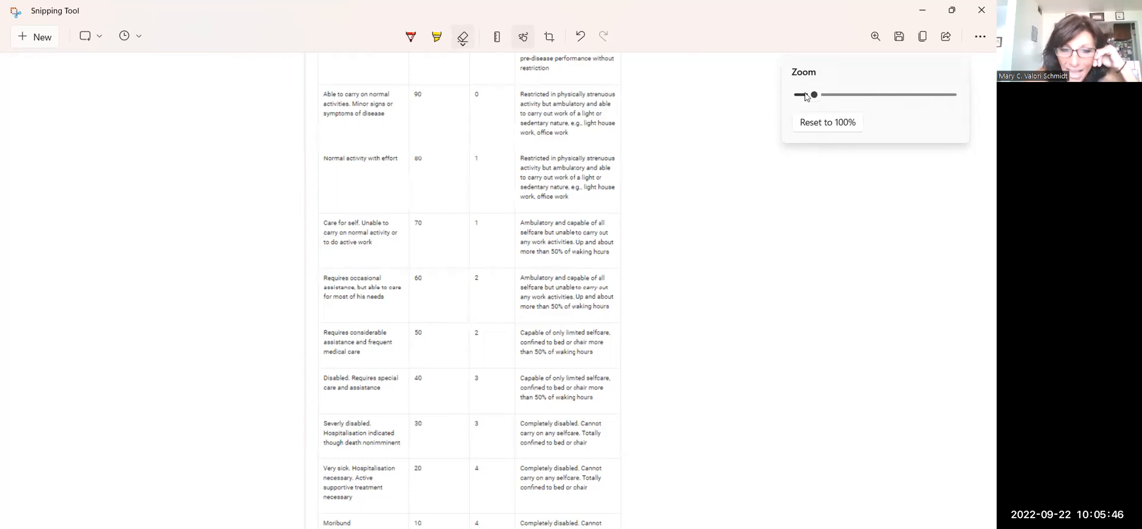
# Drag the Zoom slider left until the whole performance scale table fits on screen
pyautogui.moveTo(815, 95); pyautogui.dragTo(804, 95)
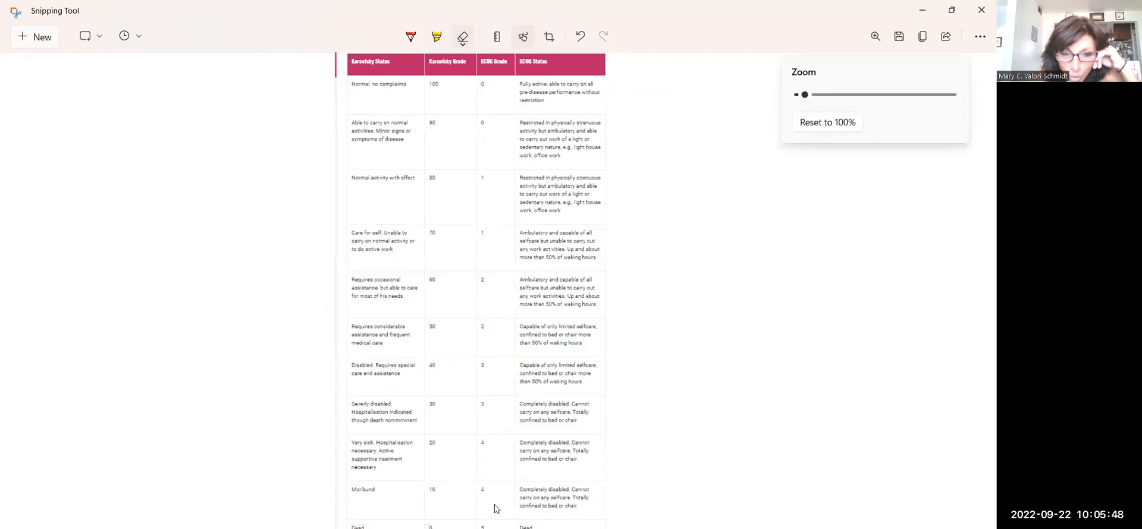
pyautogui.moveTo(385, 502)
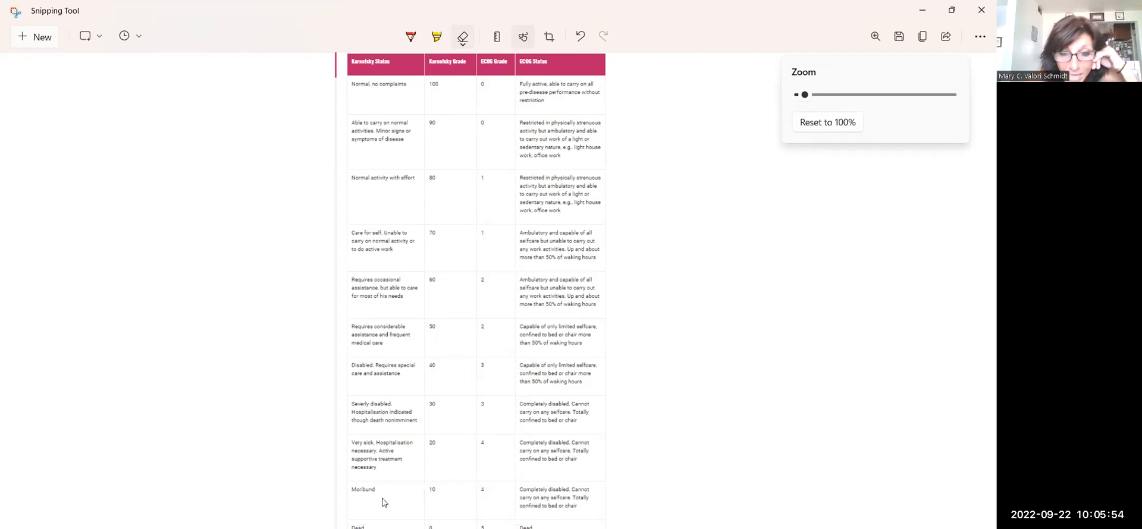
pyautogui.moveTo(594, 495)
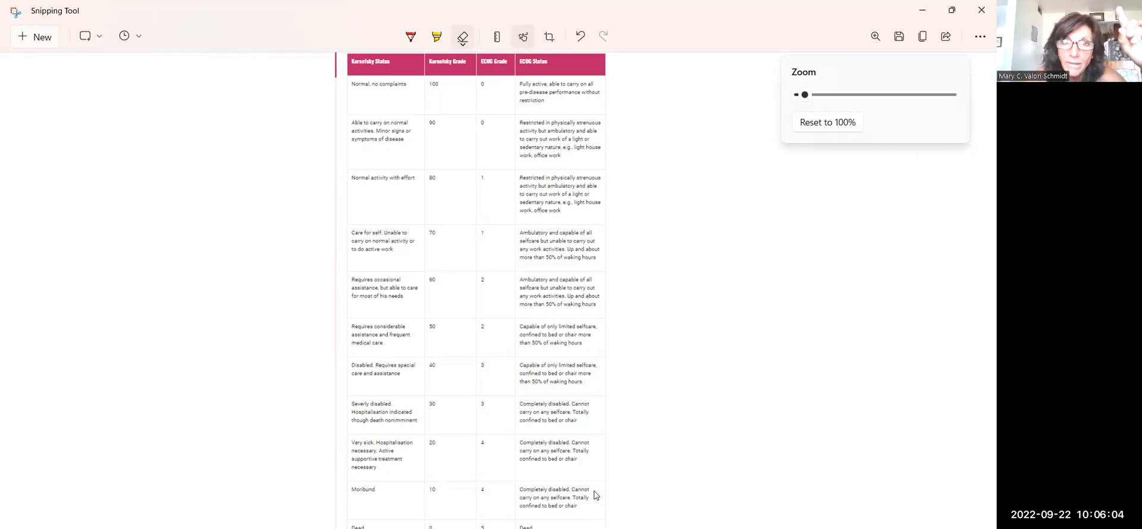
pyautogui.moveTo(402, 480)
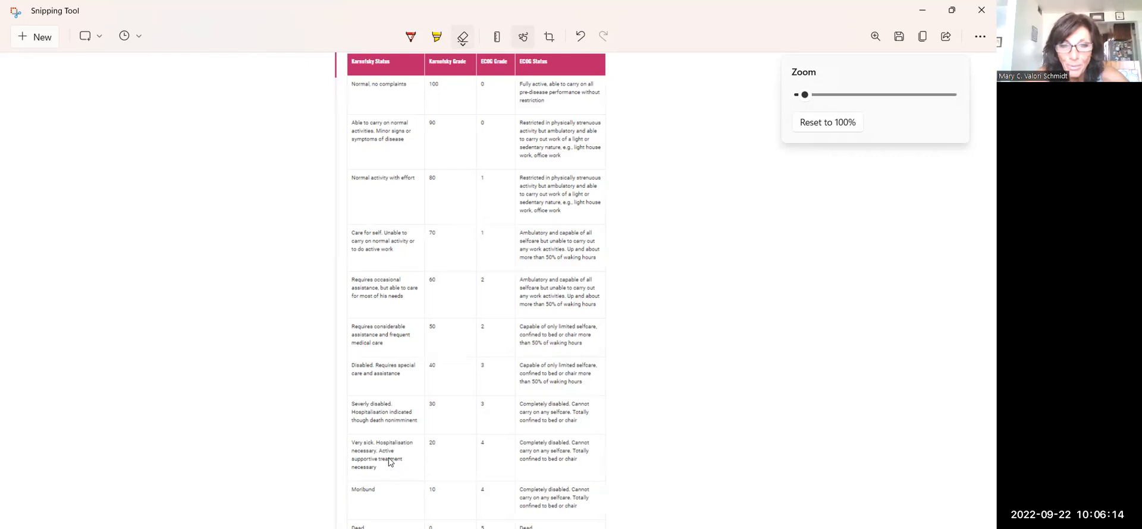
pyautogui.moveTo(521, 486)
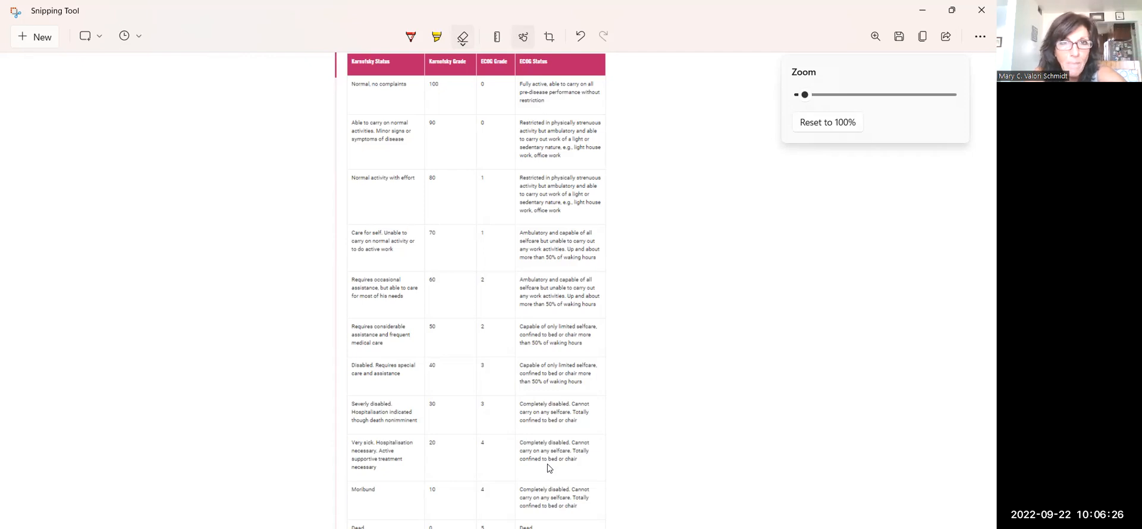
pyautogui.moveTo(539, 470)
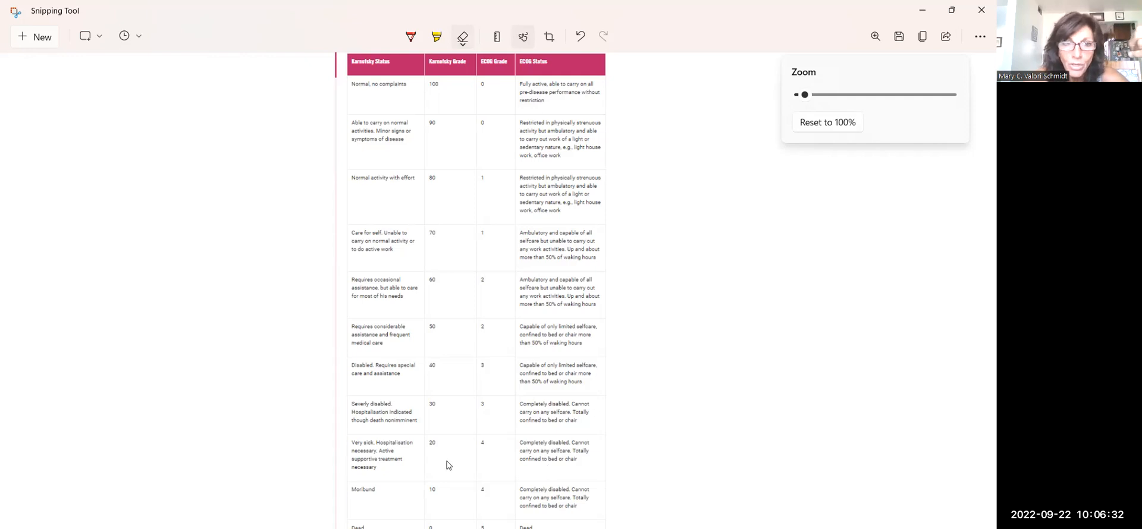
pyautogui.moveTo(551, 464)
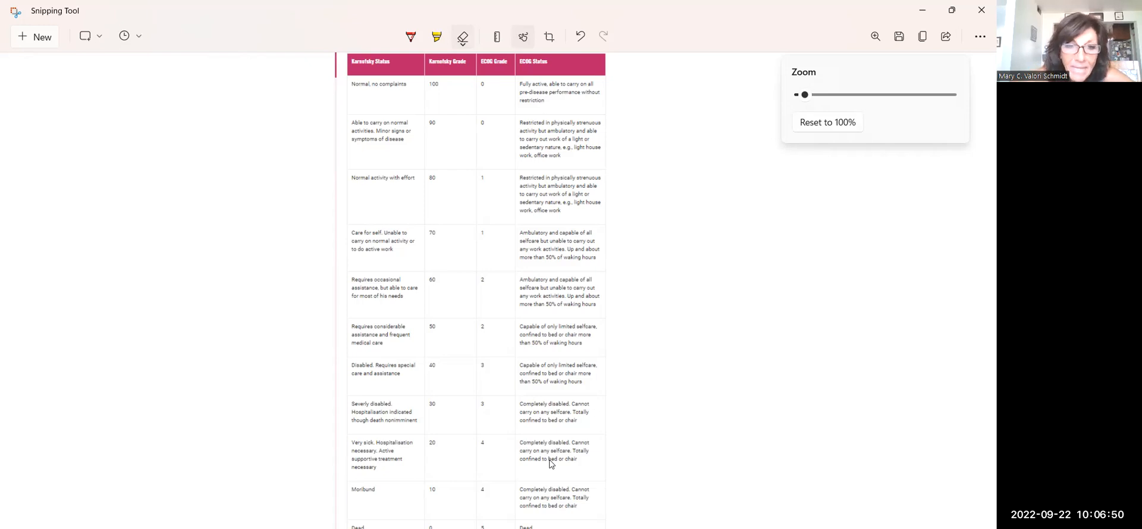
pyautogui.moveTo(448, 416)
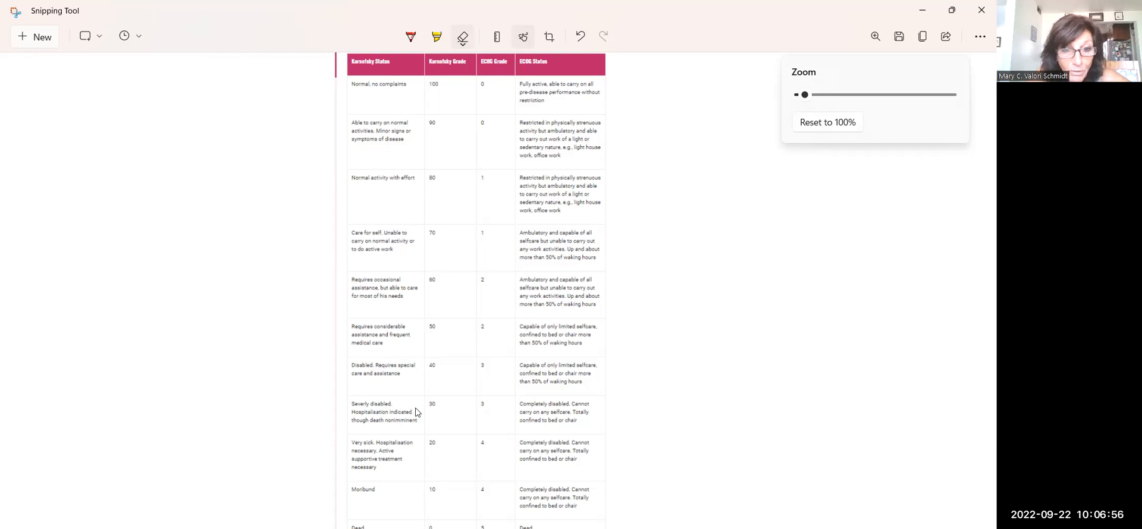
pyautogui.moveTo(428, 430)
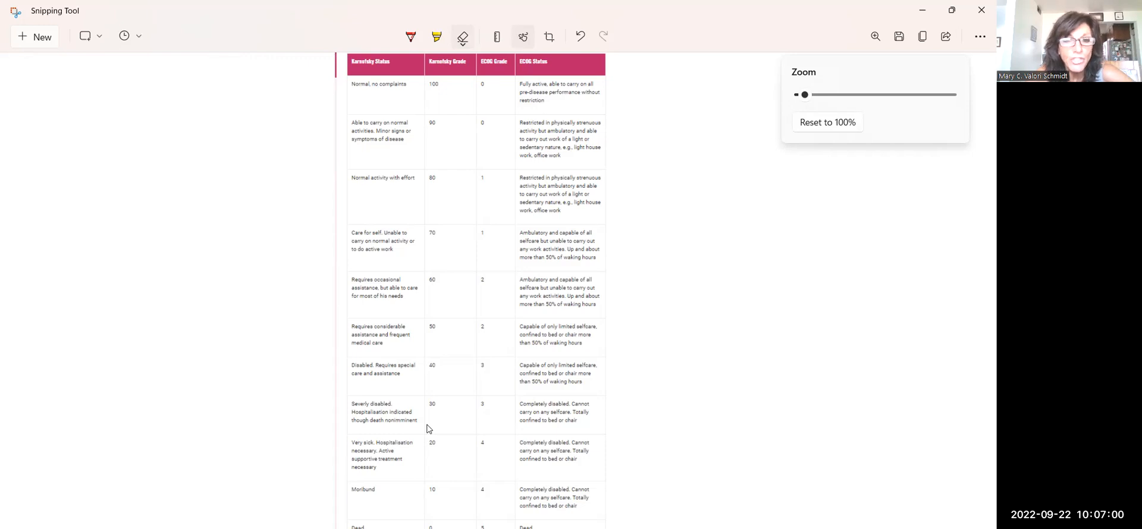
pyautogui.moveTo(459, 465)
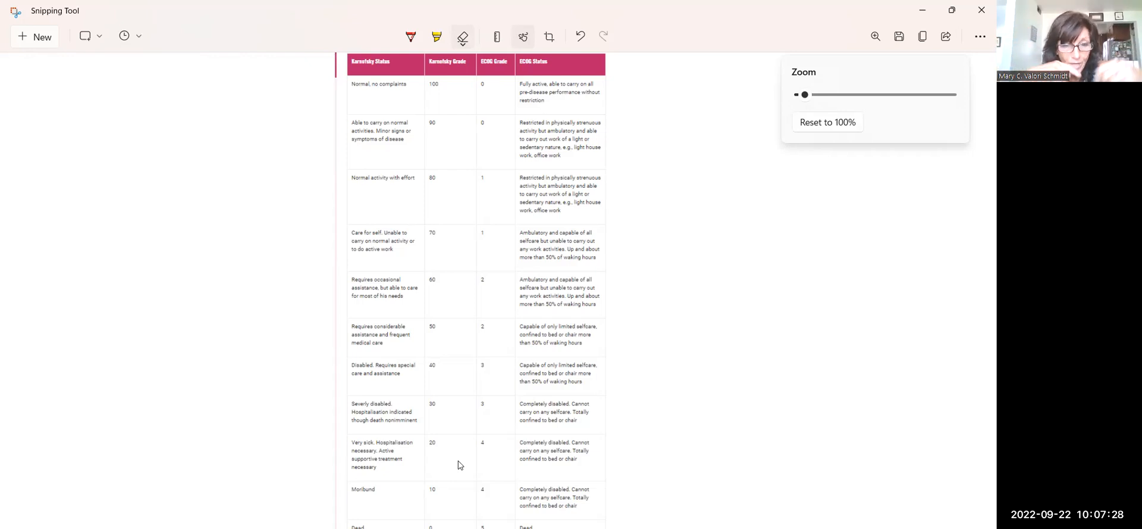
pyautogui.moveTo(438, 377)
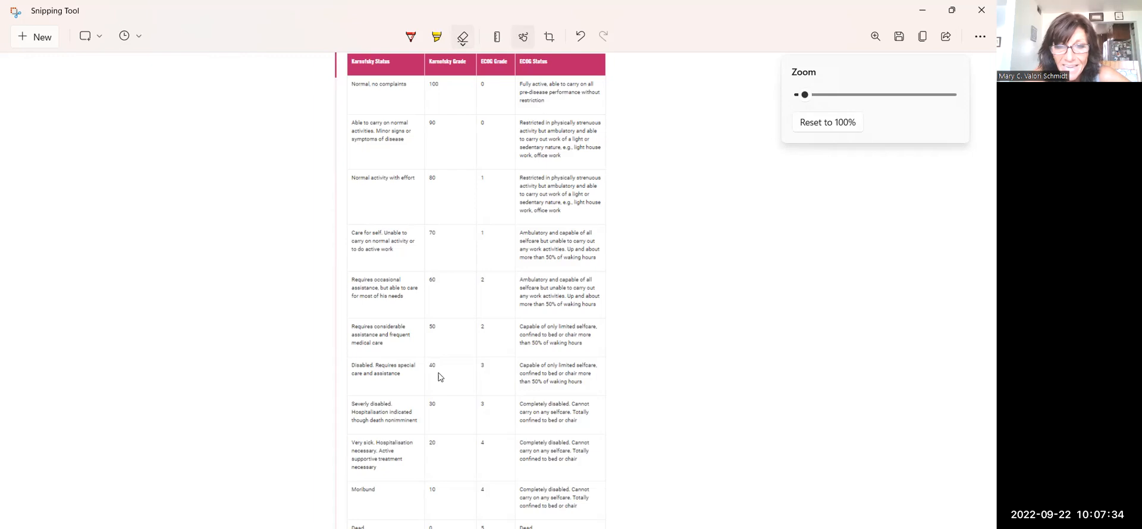
pyautogui.moveTo(601, 382)
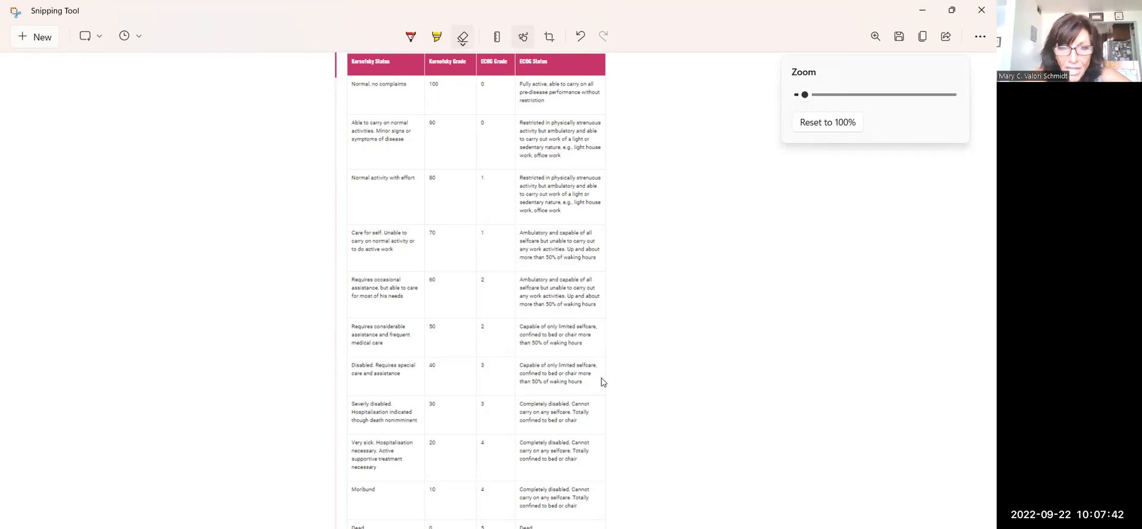
pyautogui.moveTo(571, 393)
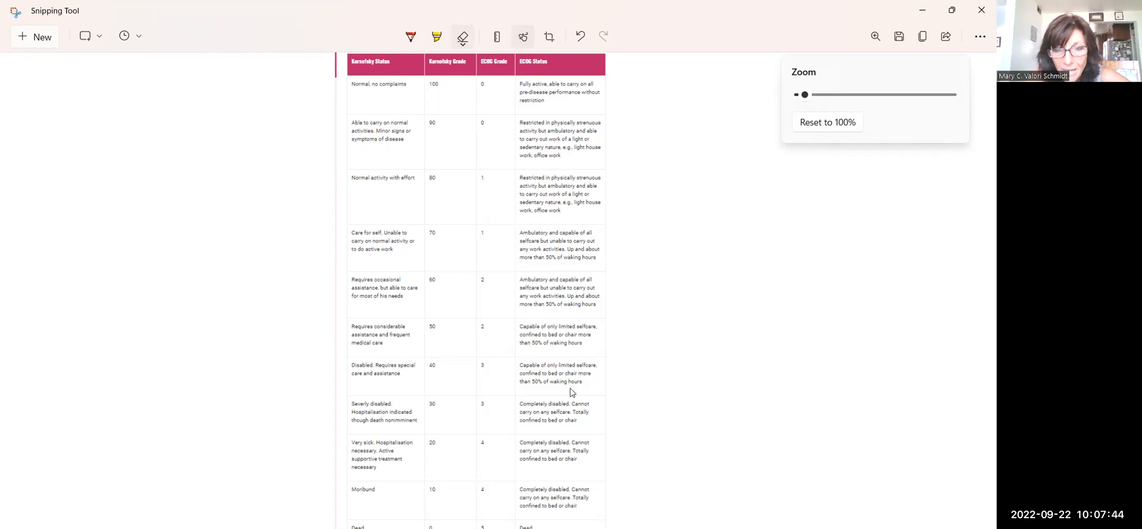
pyautogui.moveTo(597, 385)
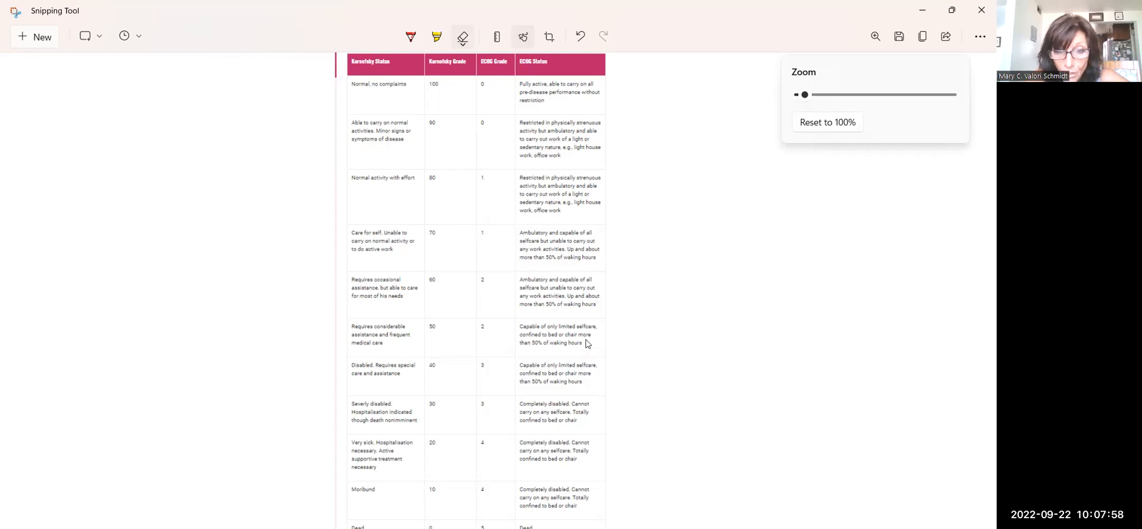
pyautogui.moveTo(521, 356)
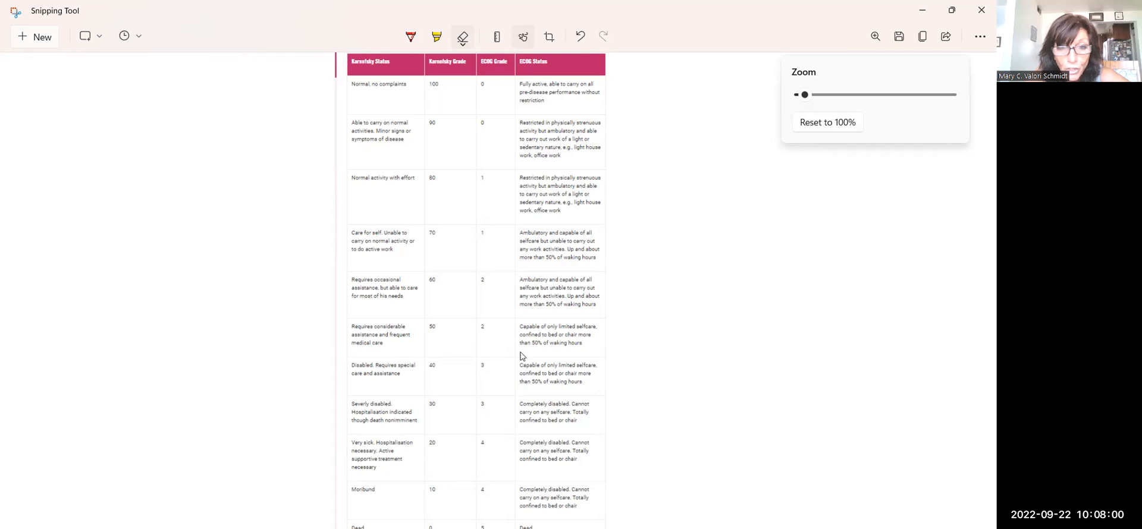
pyautogui.moveTo(536, 355)
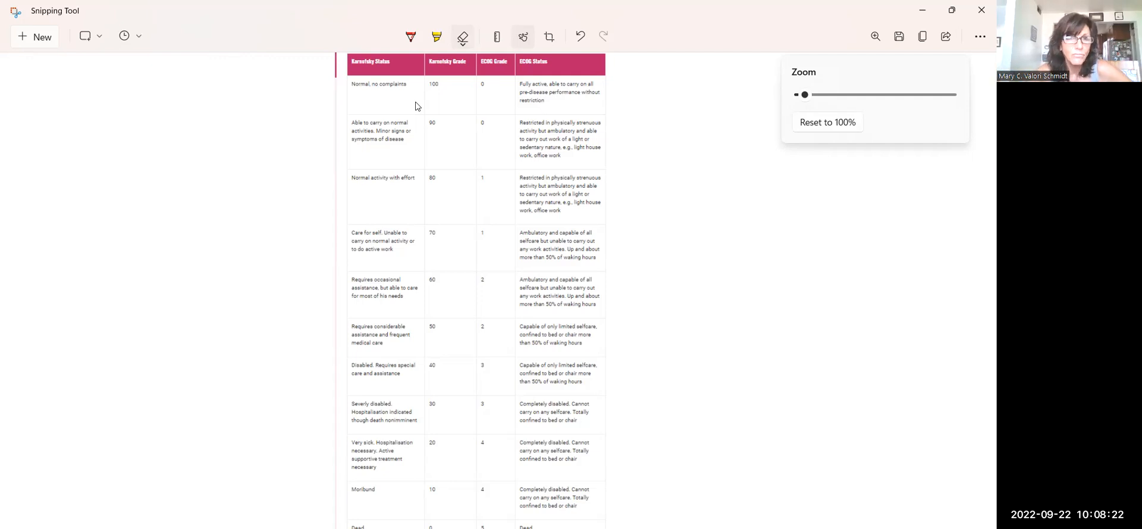
pyautogui.moveTo(439, 150)
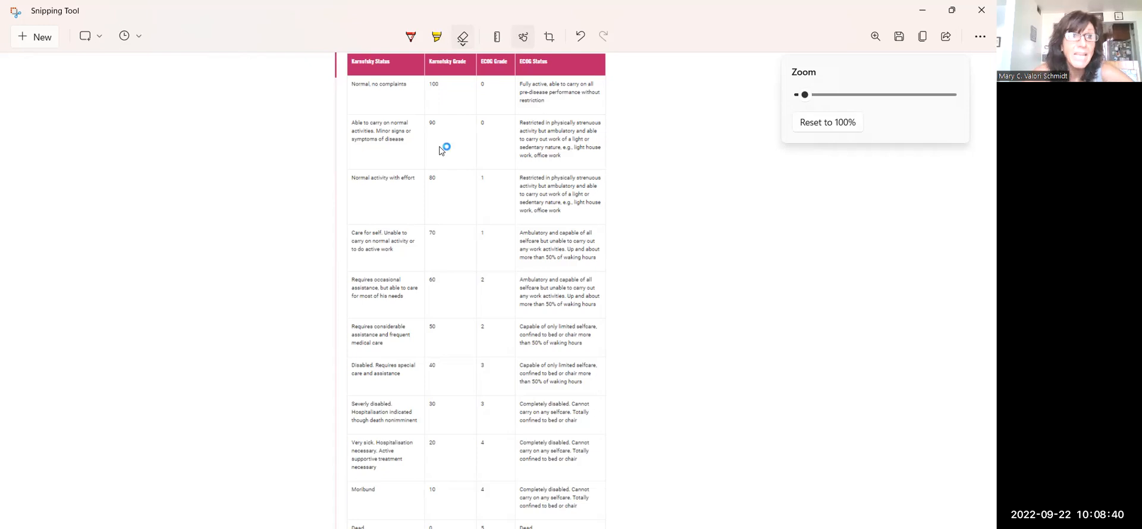
pyautogui.moveTo(440, 150)
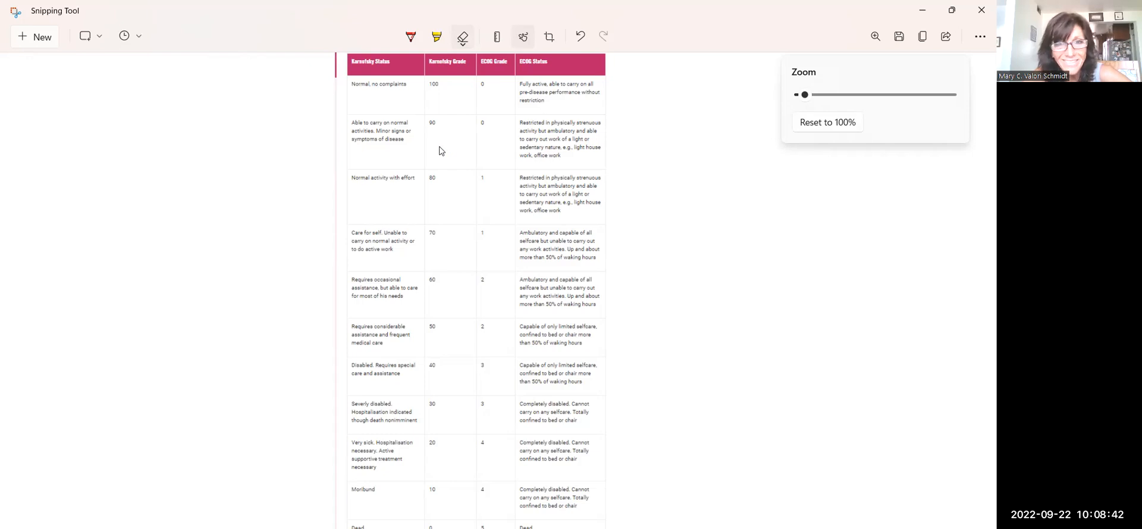